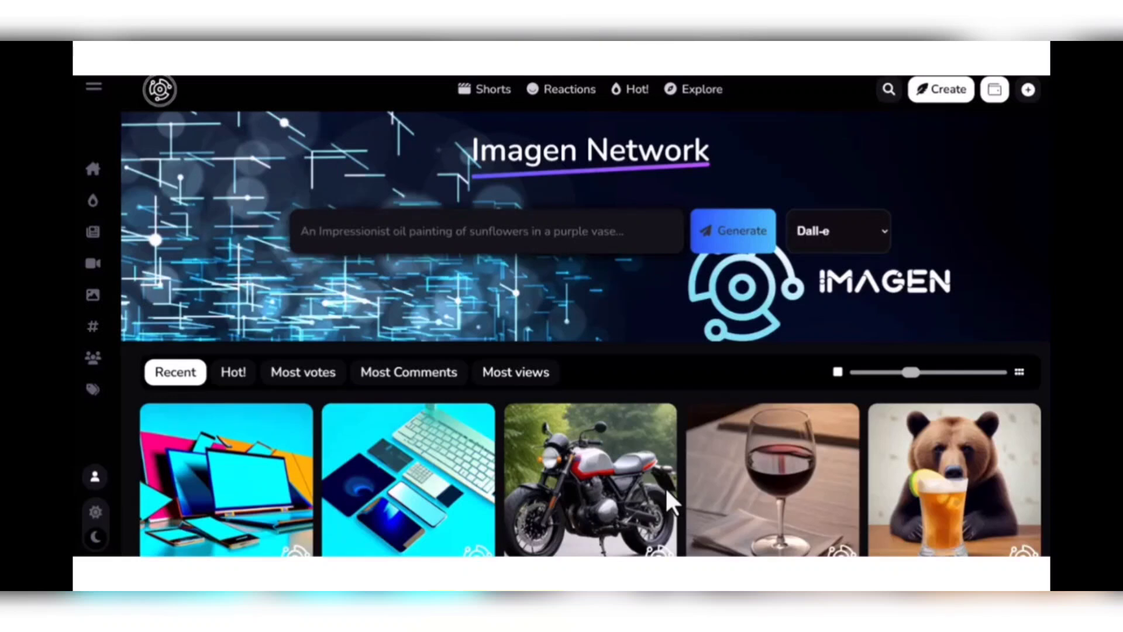
- Scroll down through the Recent AI image gallery on the home page and back up
scroll(down, 3)
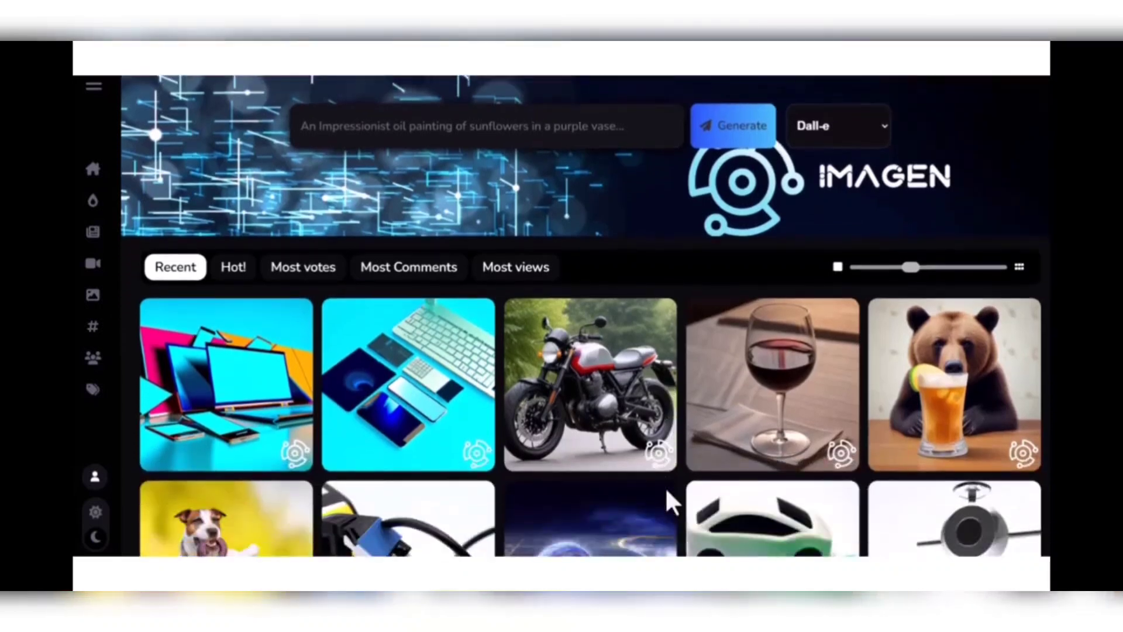
scroll(down, 3)
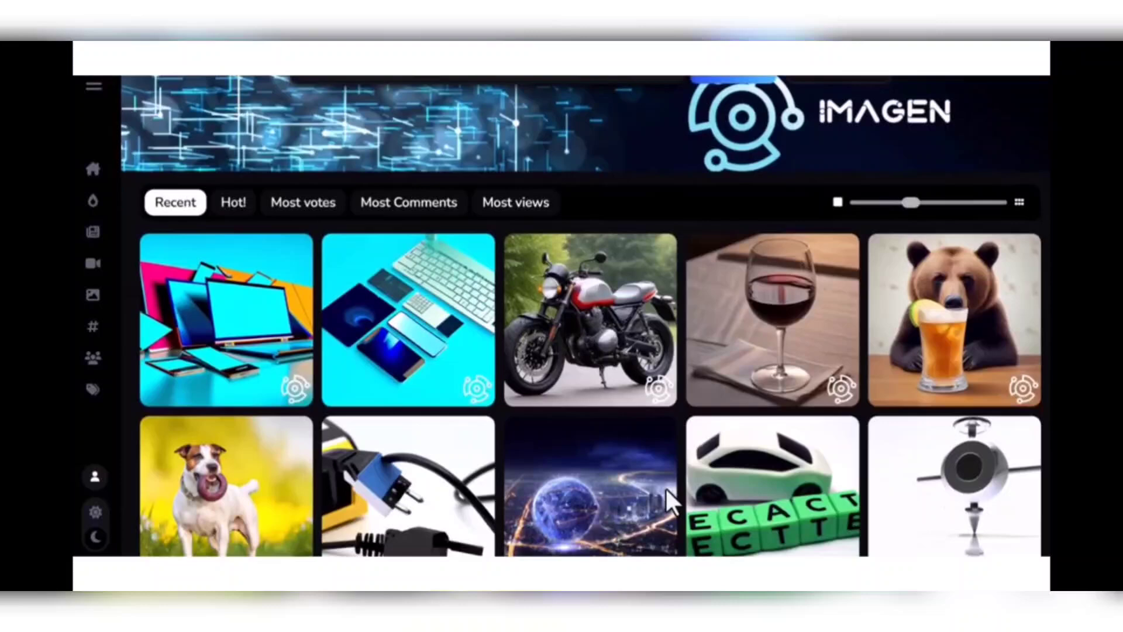
scroll(down, 3)
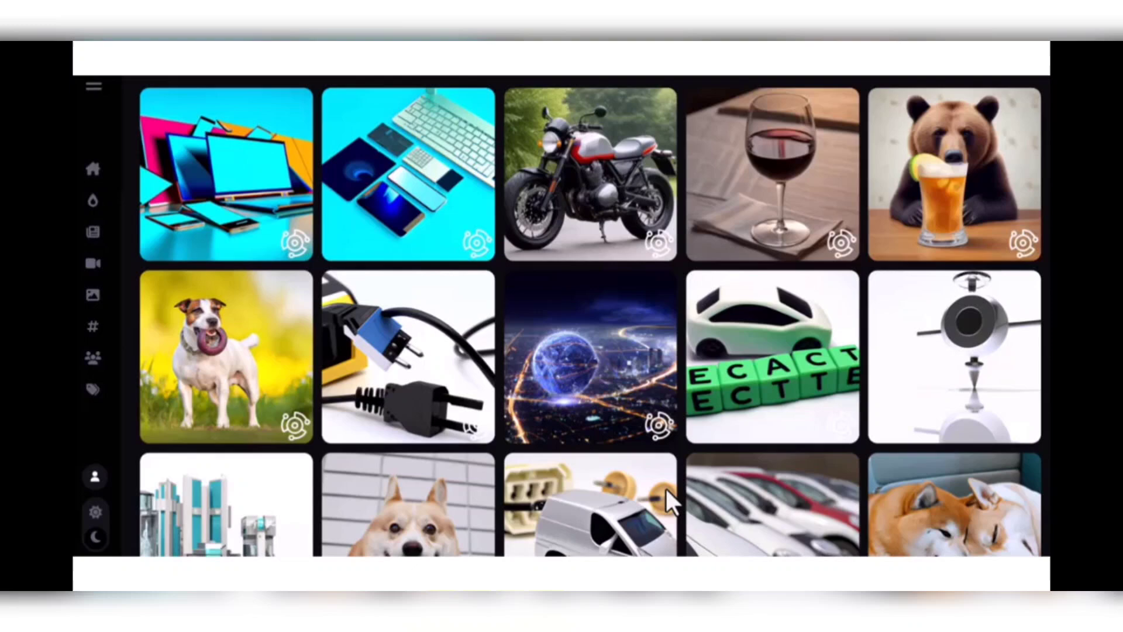
scroll(up, 3)
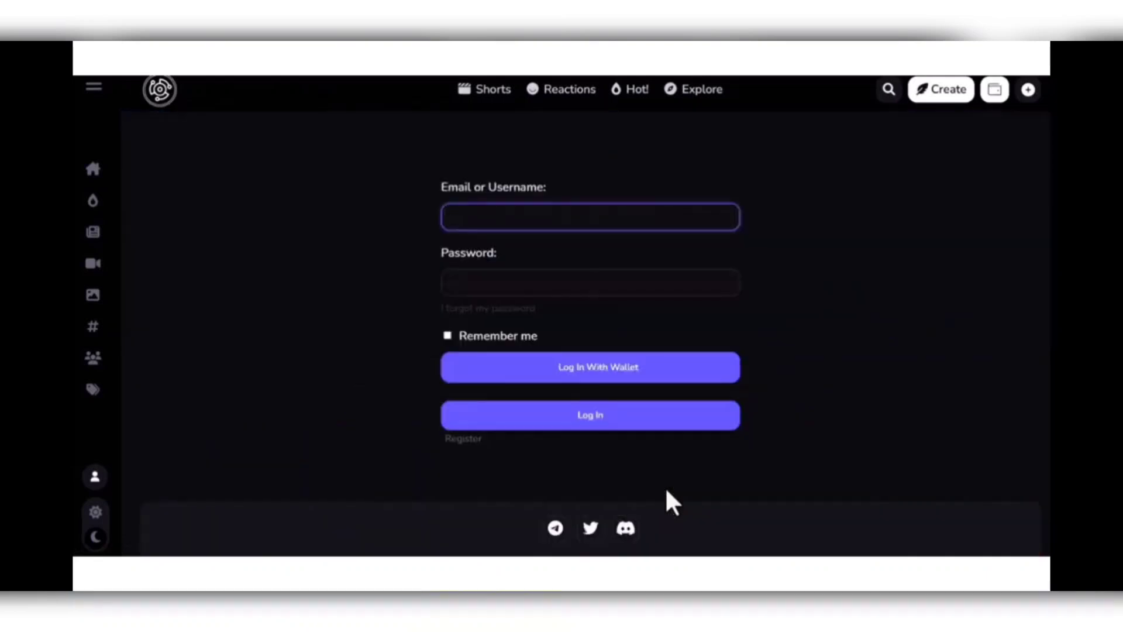
- Follow the Register link below Log In to reach the username, password and email form
click(463, 438)
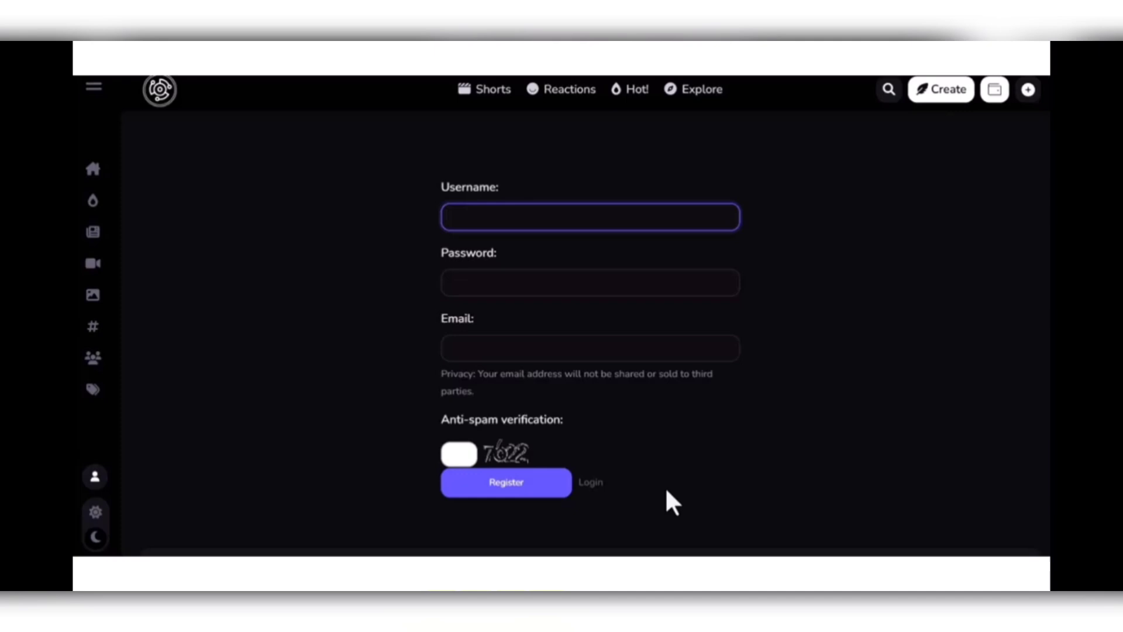
mouse_move(159, 89)
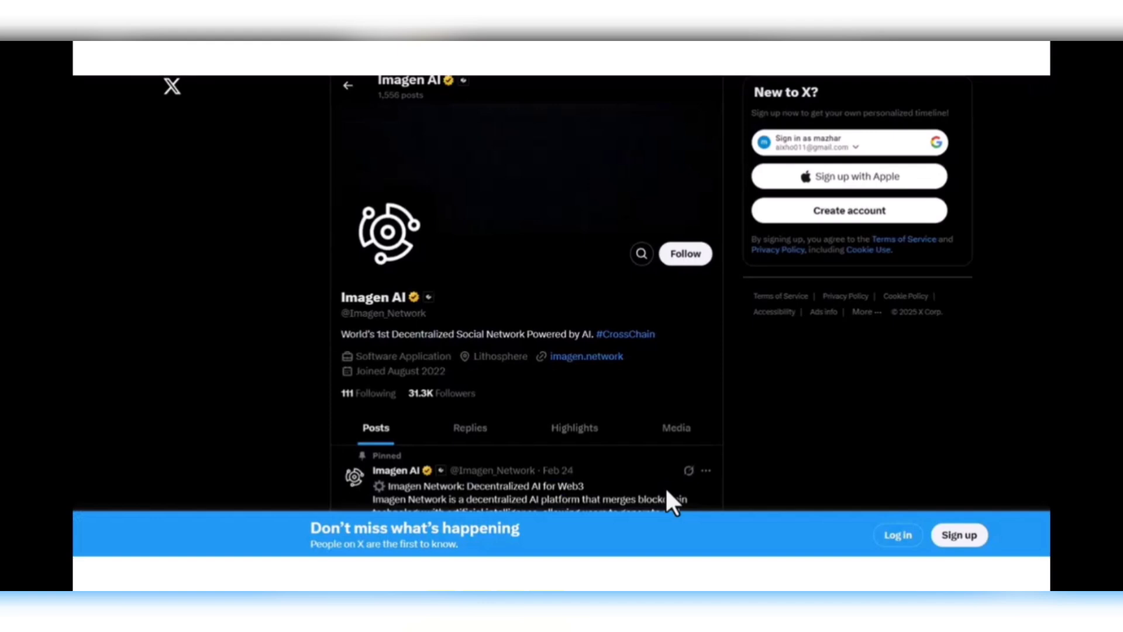
scroll(down, 3)
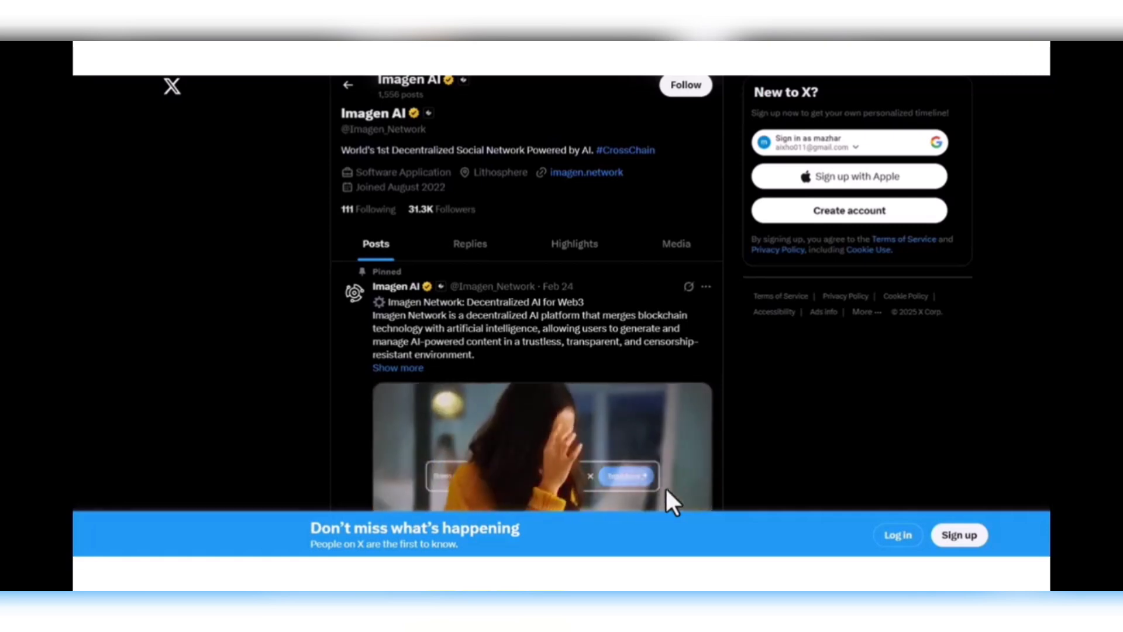
scroll(down, 3)
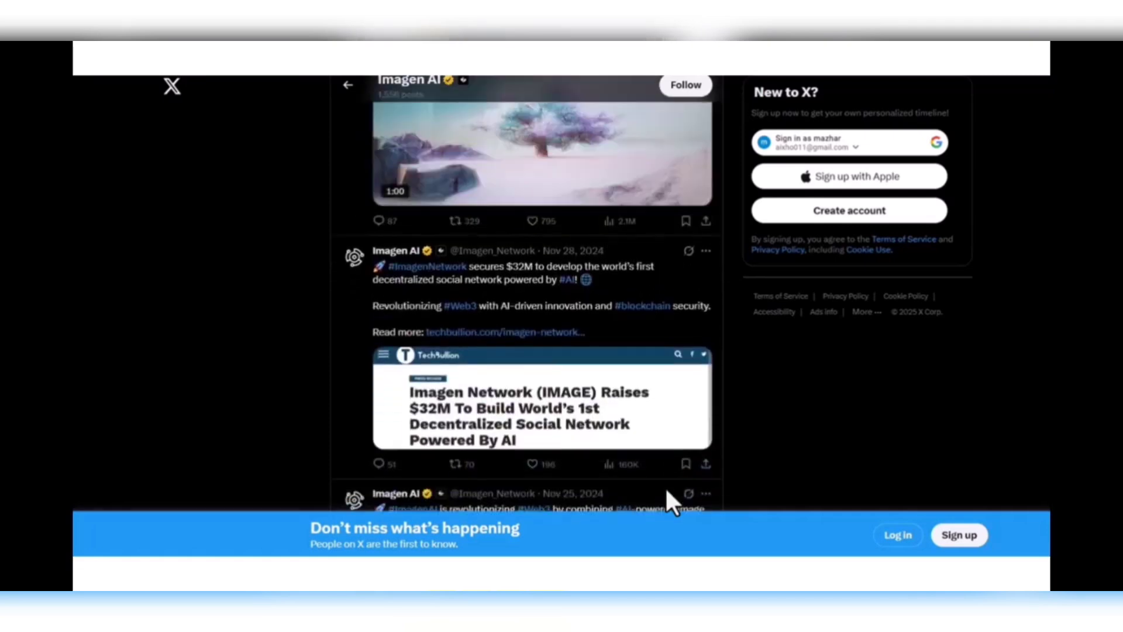
scroll(down, 3)
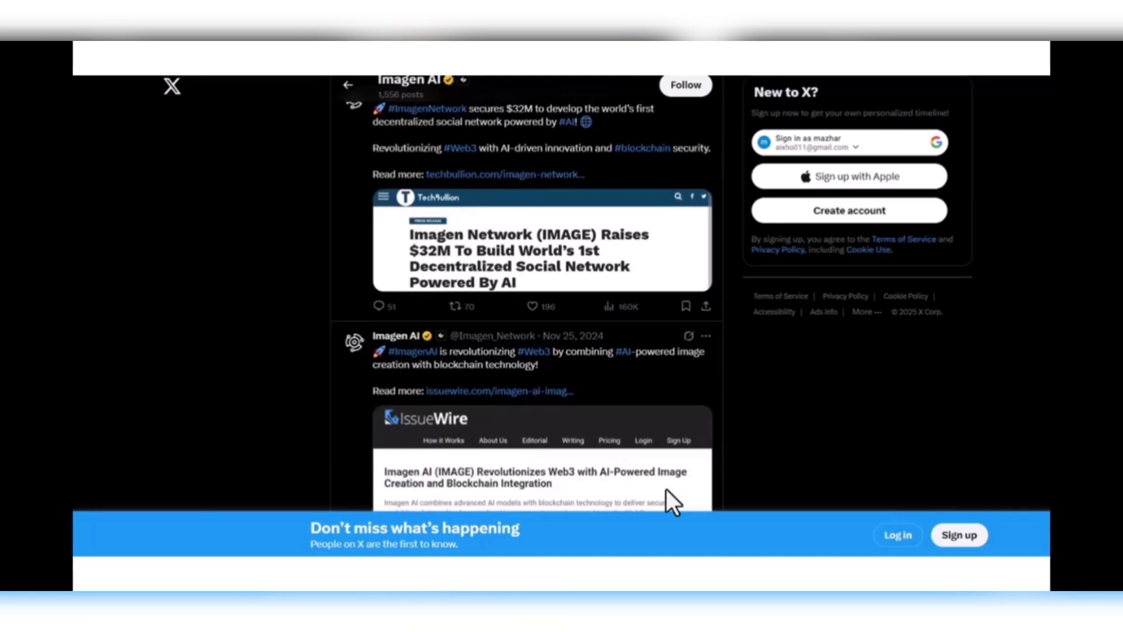
scroll(down, 3)
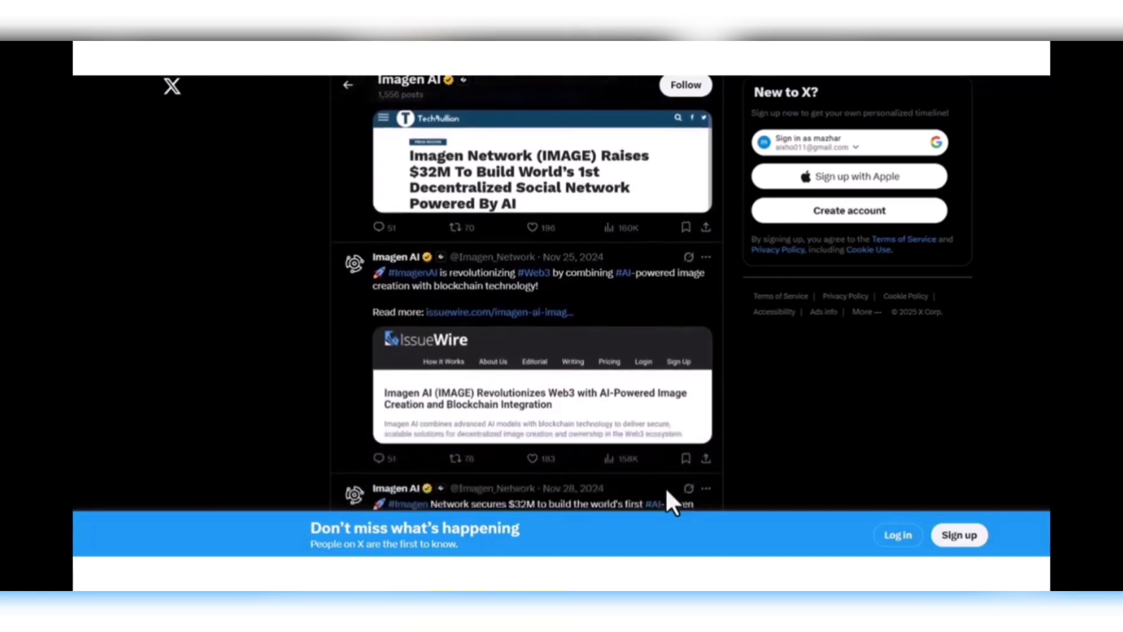
scroll(down, 3)
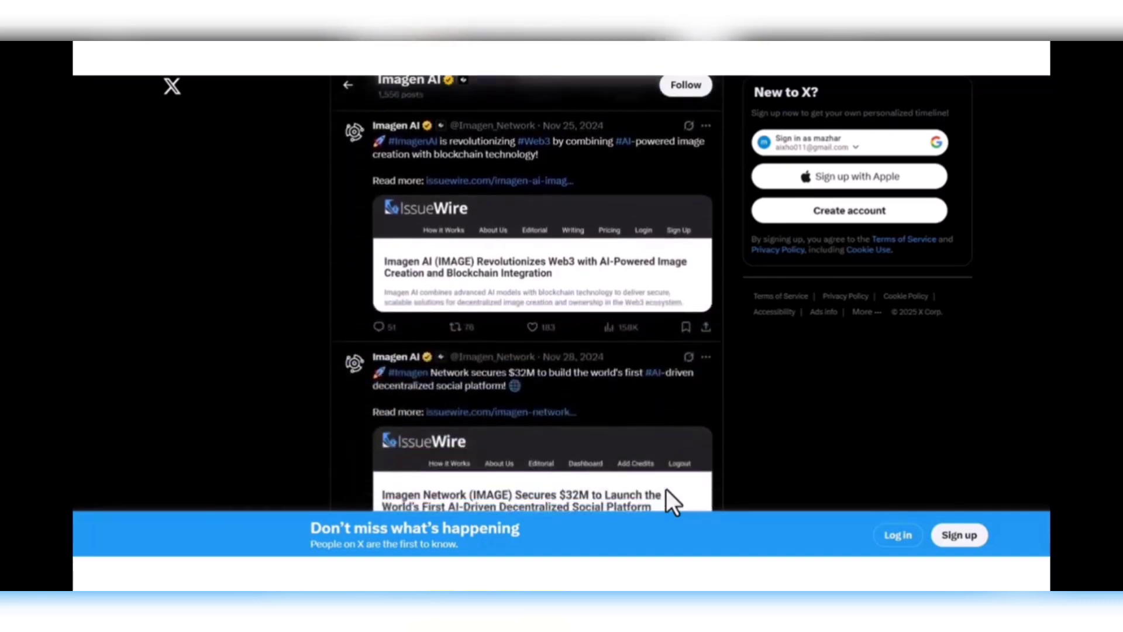
scroll(down, 3)
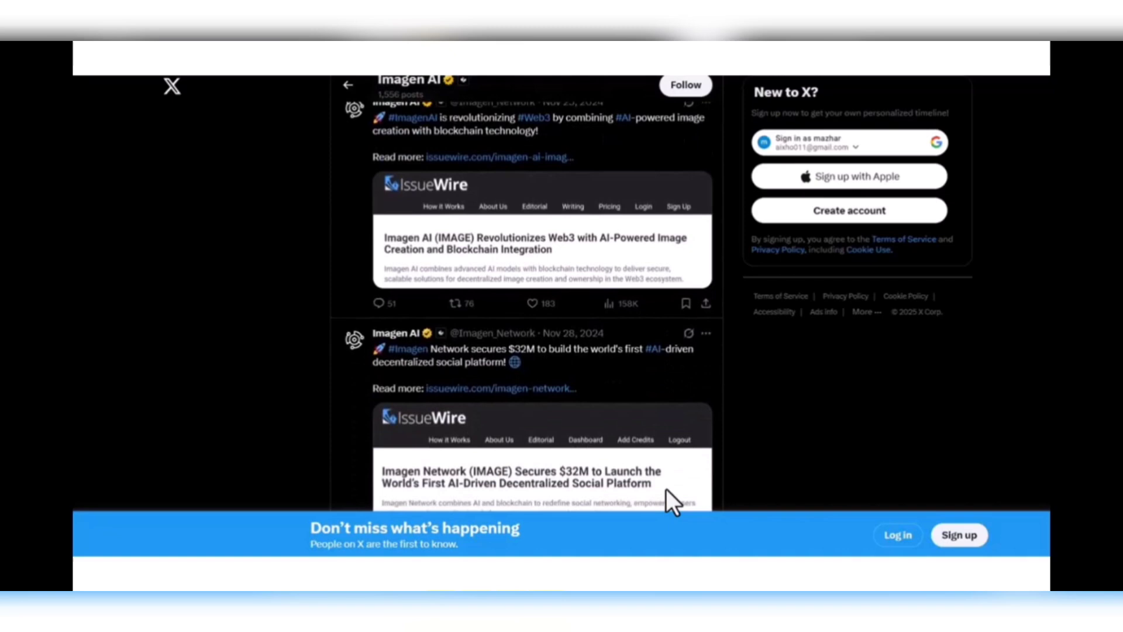
scroll(down, 3)
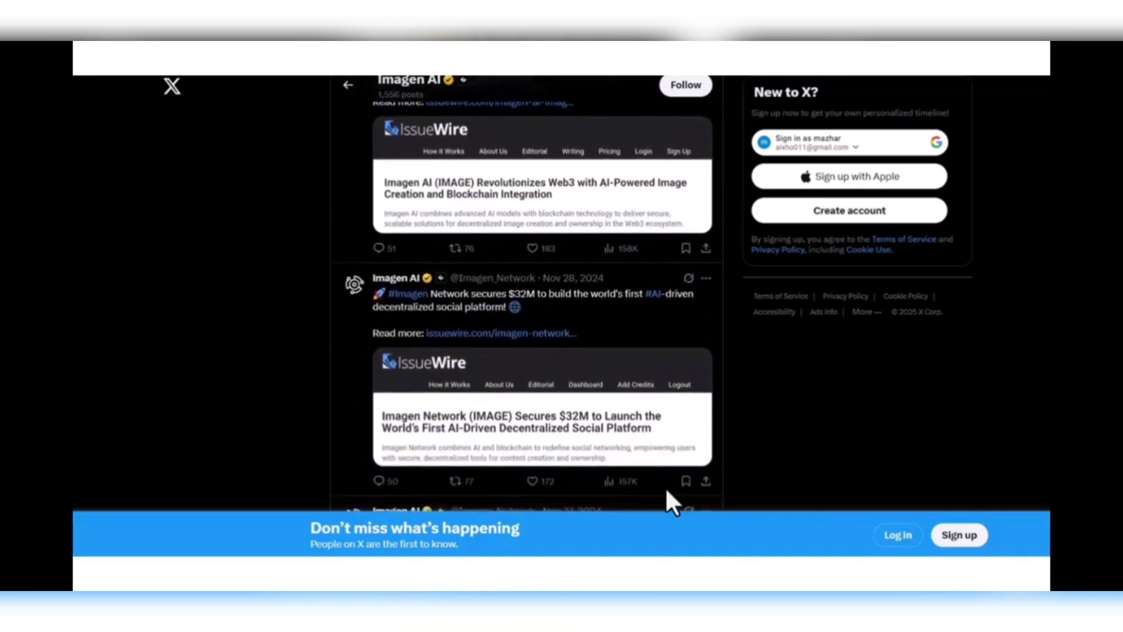
scroll(down, 3)
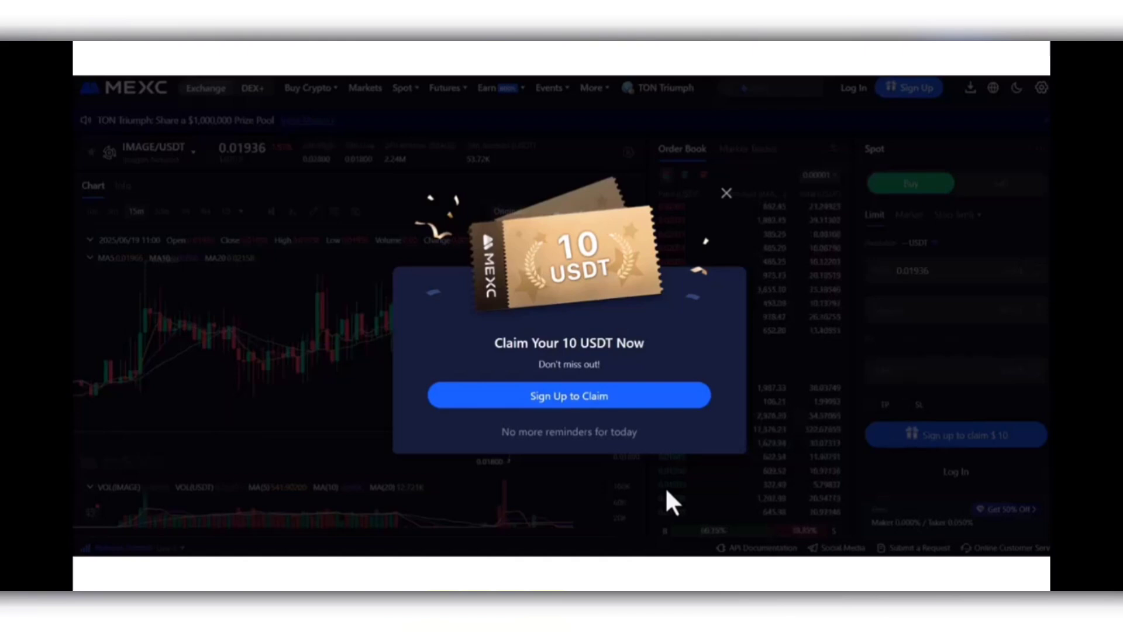
- Close the 'Claim Your 10 USDT' popup, review the IMAGE/USDT chart, then return to Imagen home
click(726, 193)
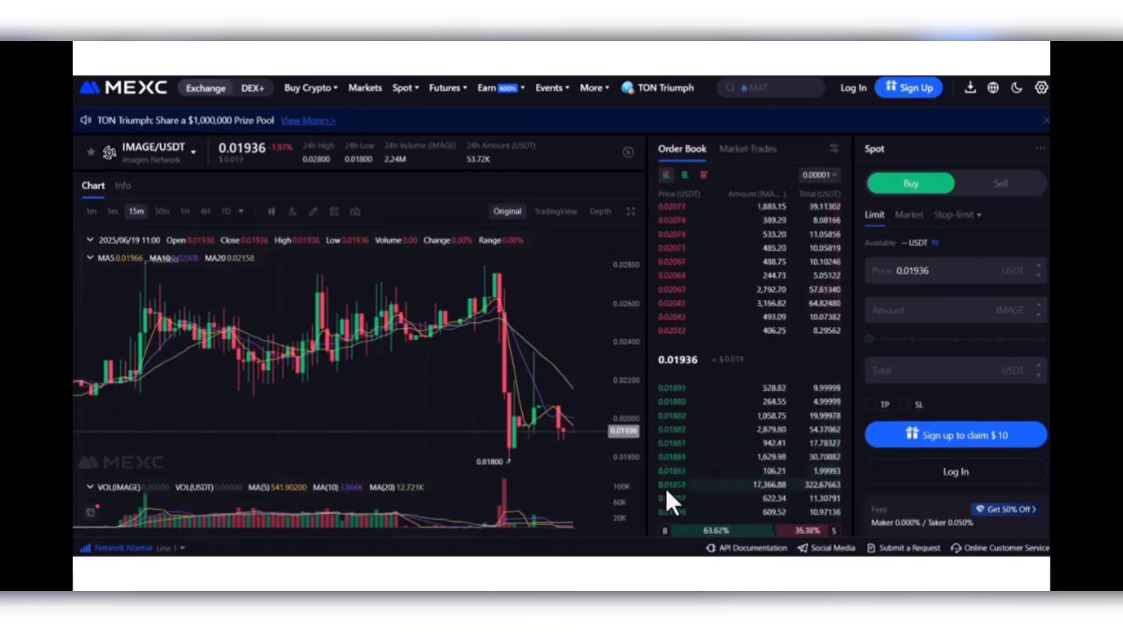
scroll(down, 3)
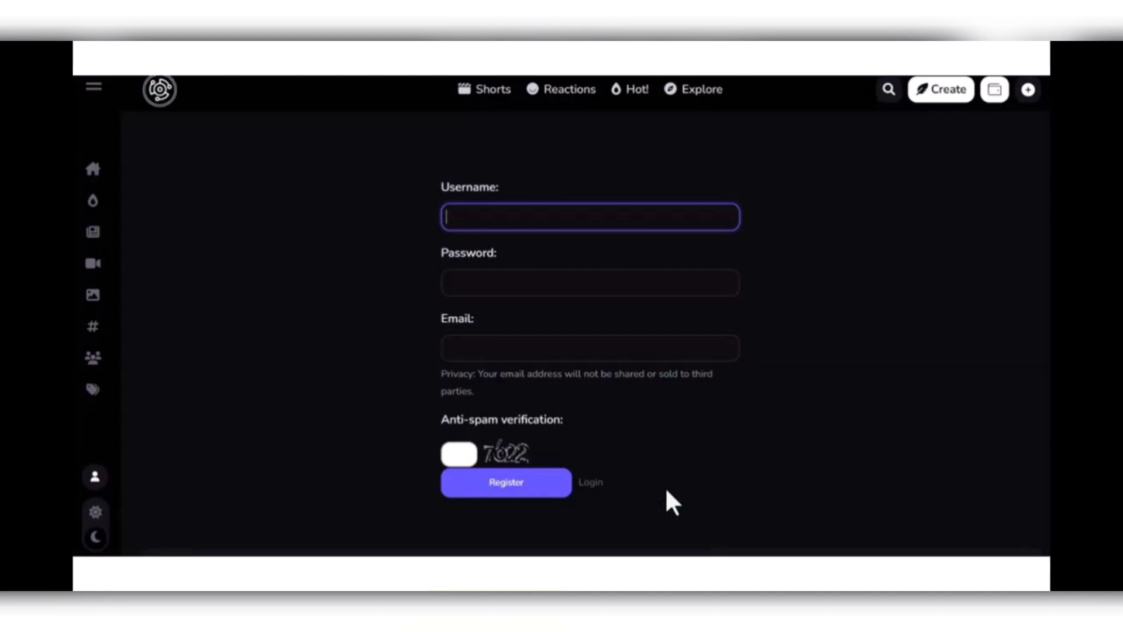
click(590, 482)
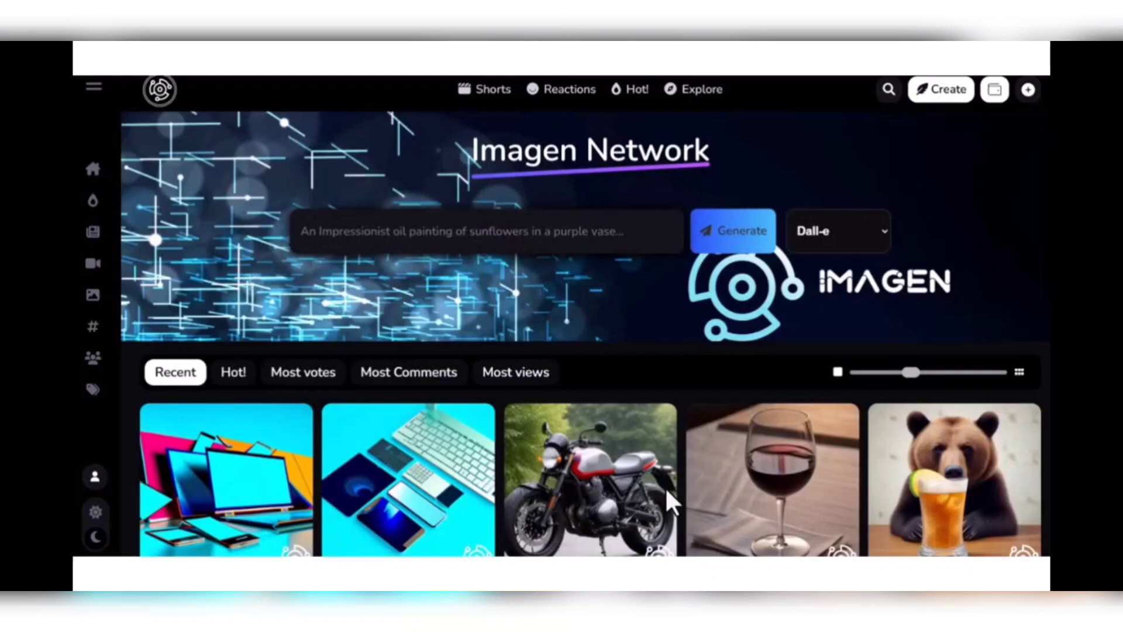
- Scroll to the bottom of the image gallery and open the footer Whitepaper link
scroll(down, 3)
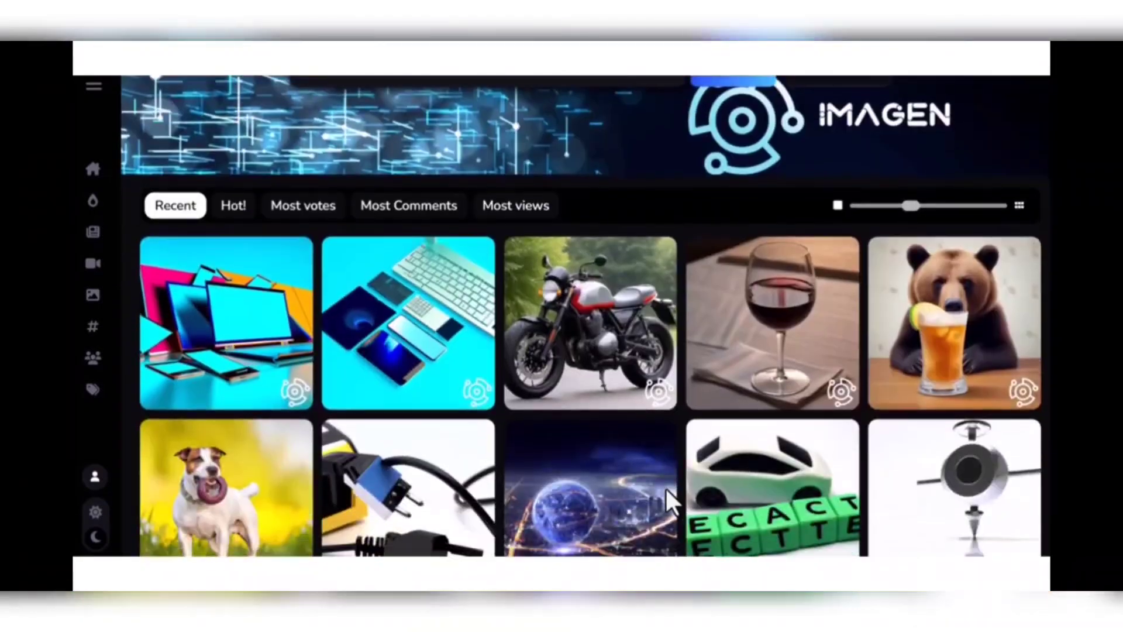
scroll(down, 3)
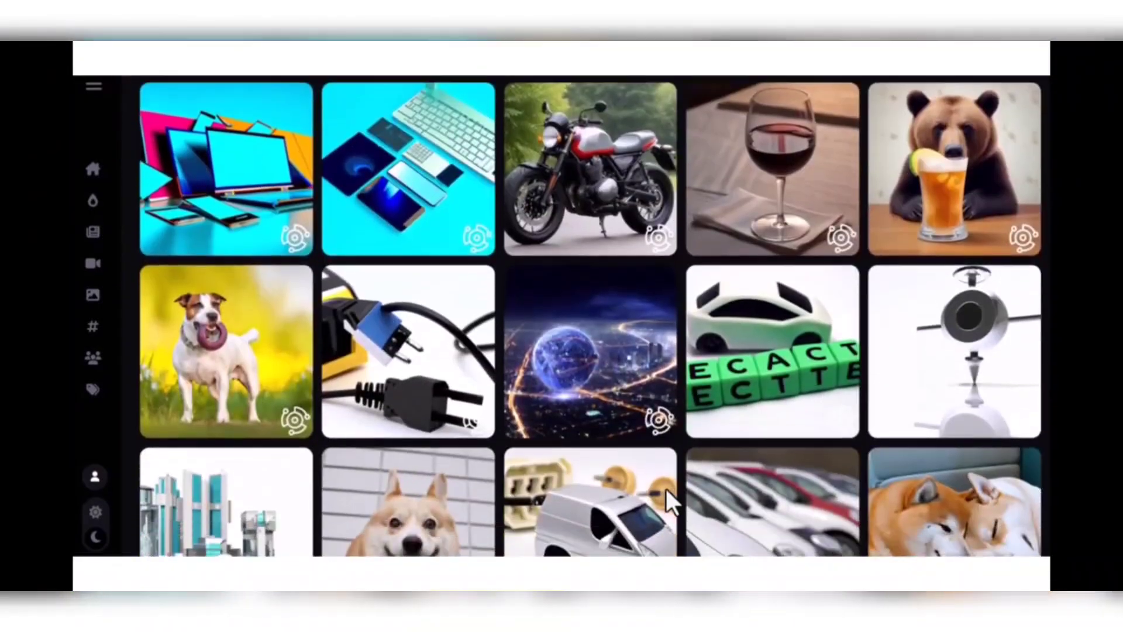
scroll(down, 3)
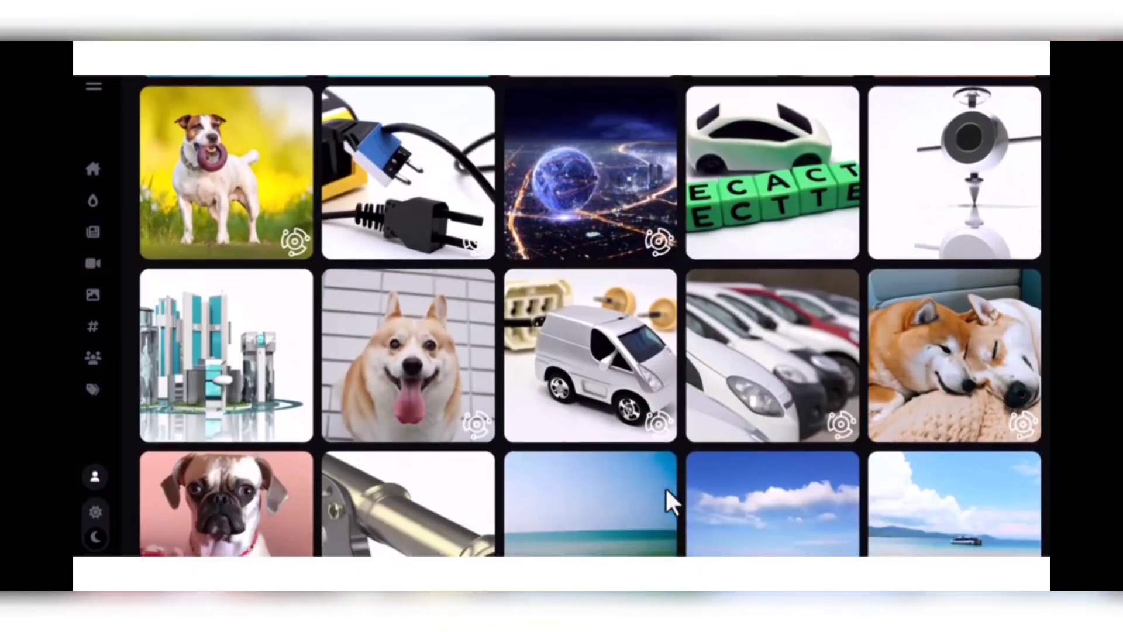
scroll(down, 3)
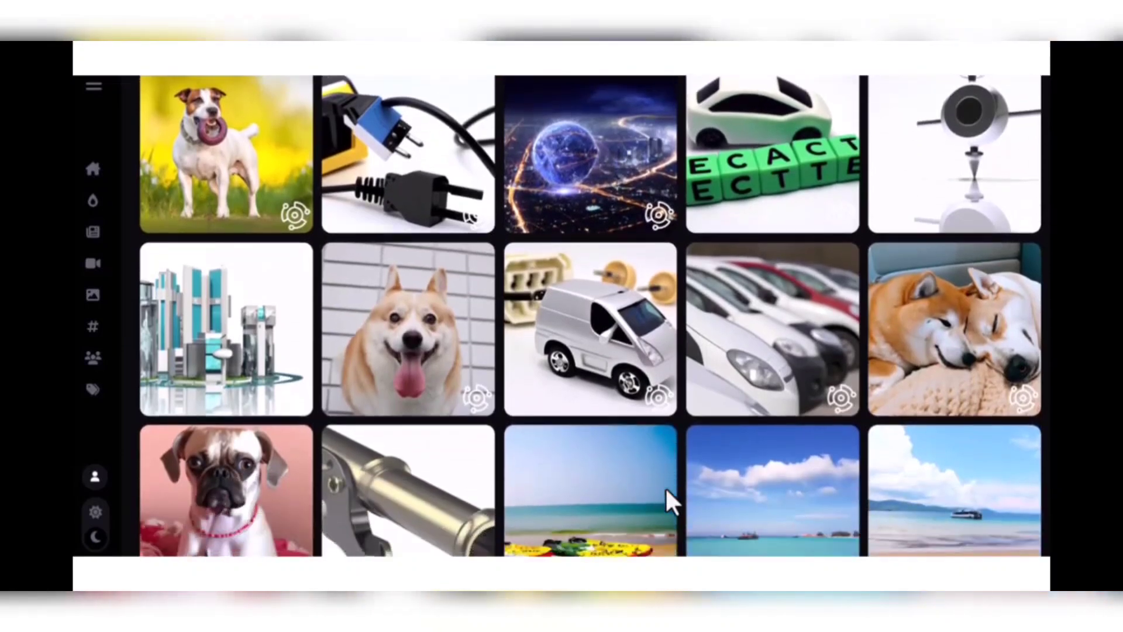
scroll(down, 3)
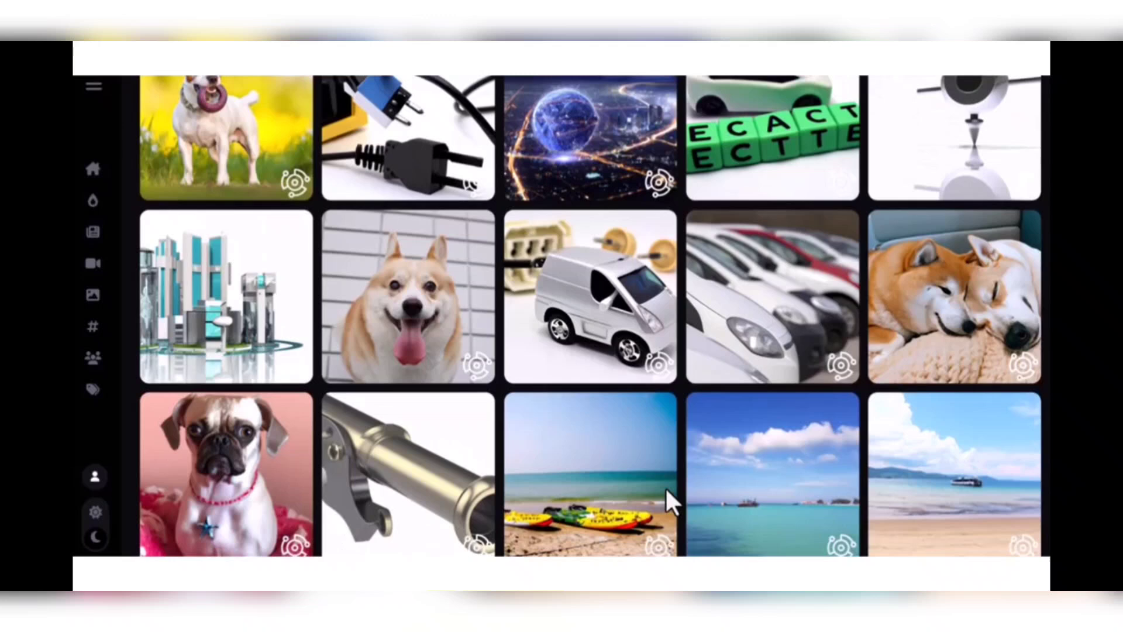
scroll(down, 3)
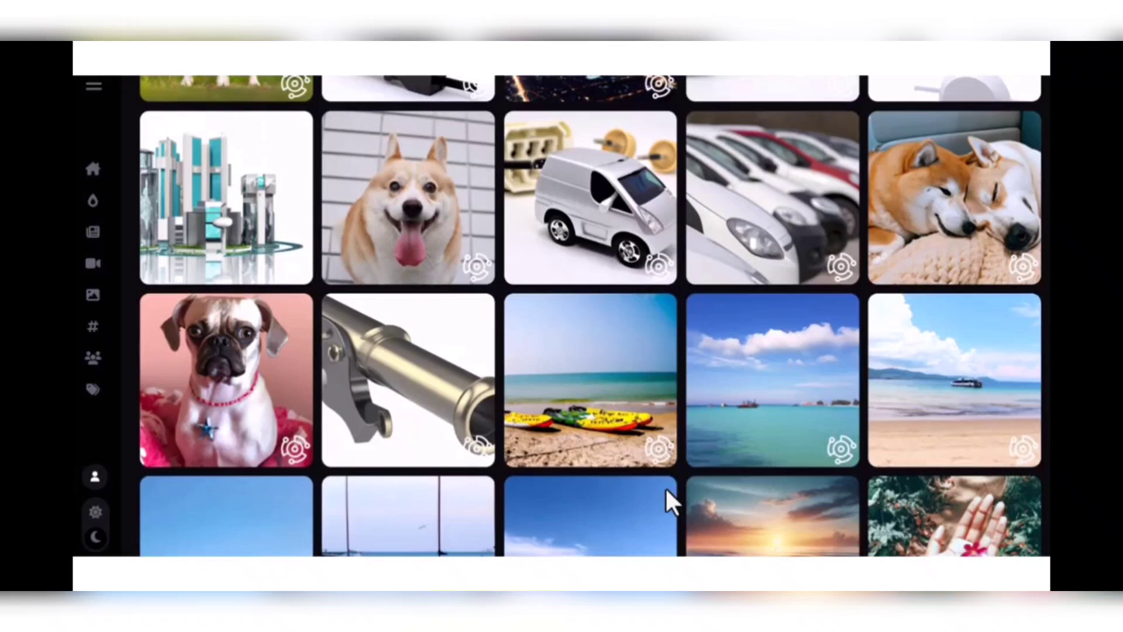
scroll(down, 3)
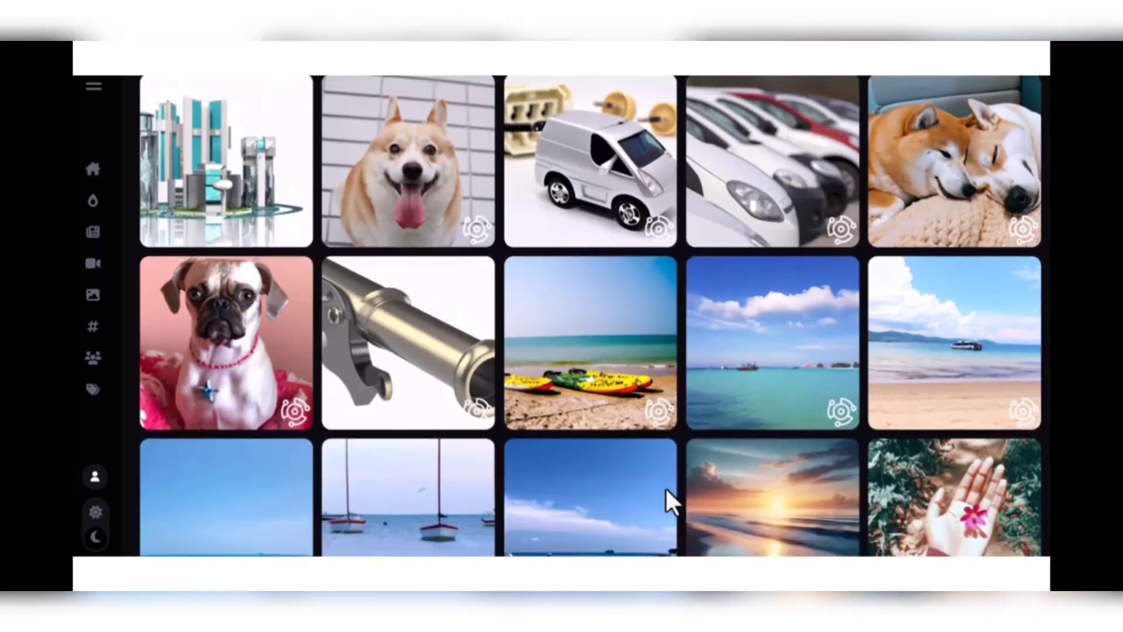
scroll(down, 3)
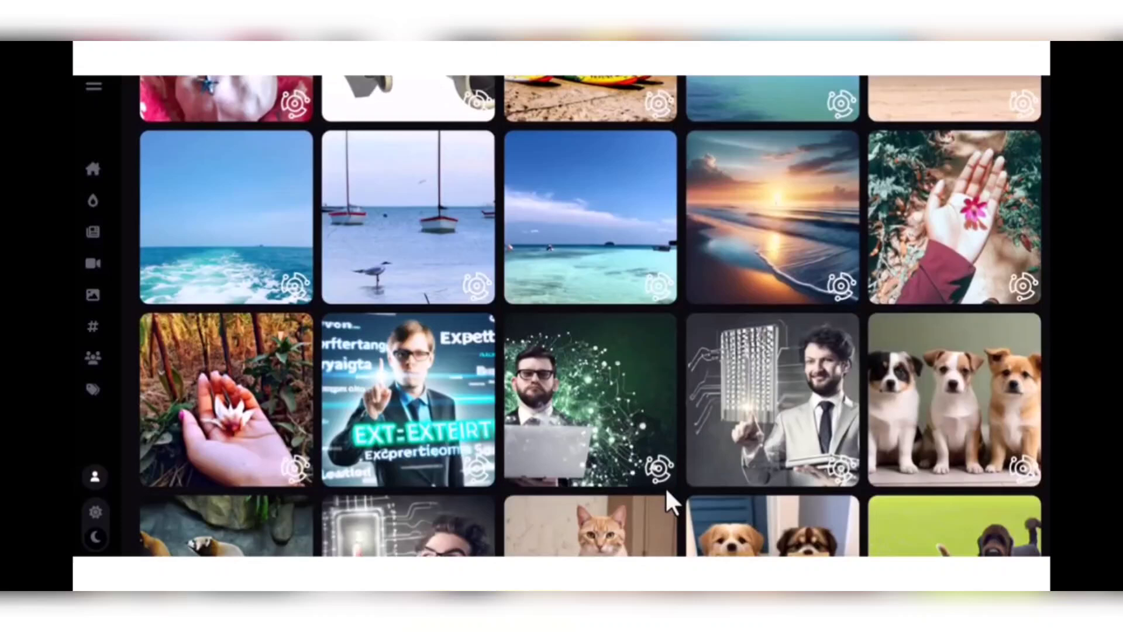
scroll(down, 3)
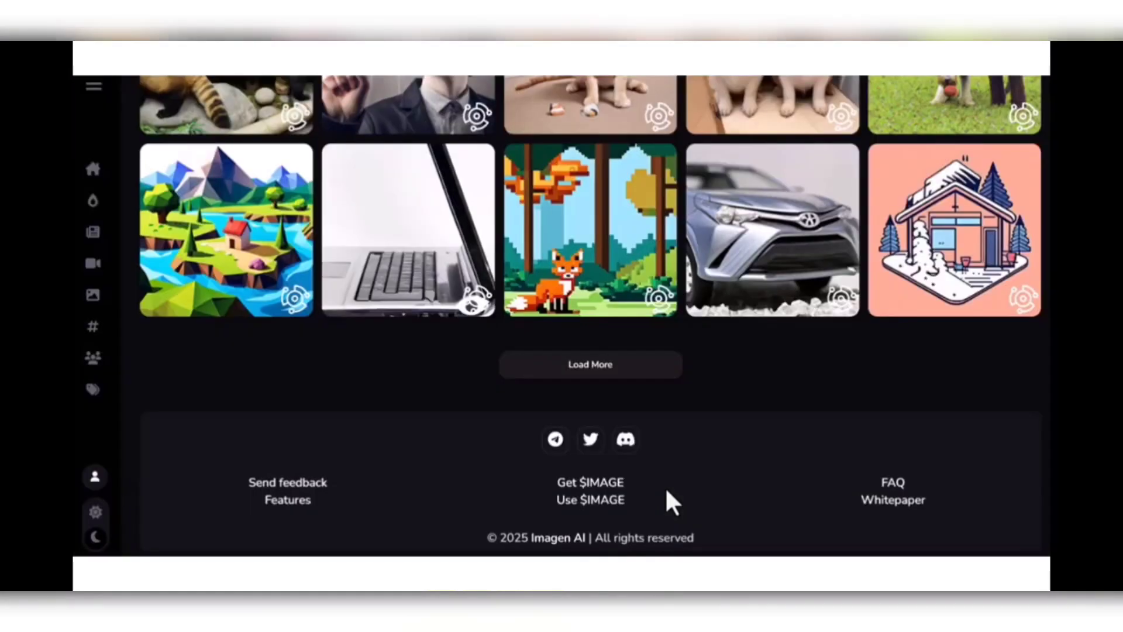
click(893, 499)
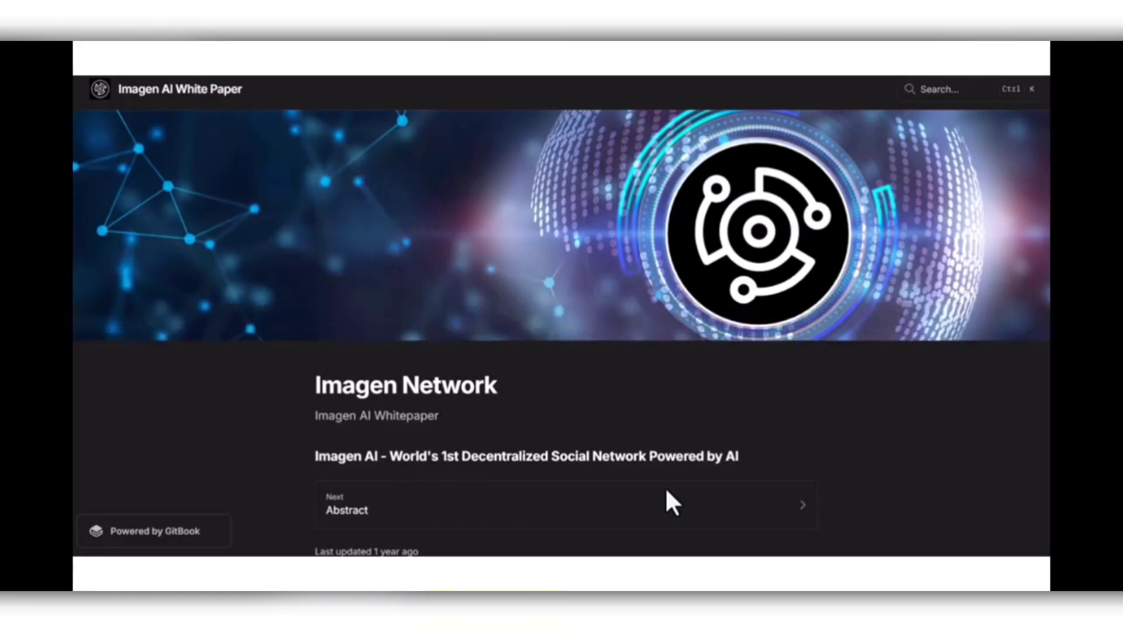
- Scroll back up to the top of the Imagen Network home page and its image generator
scroll(down, 3)
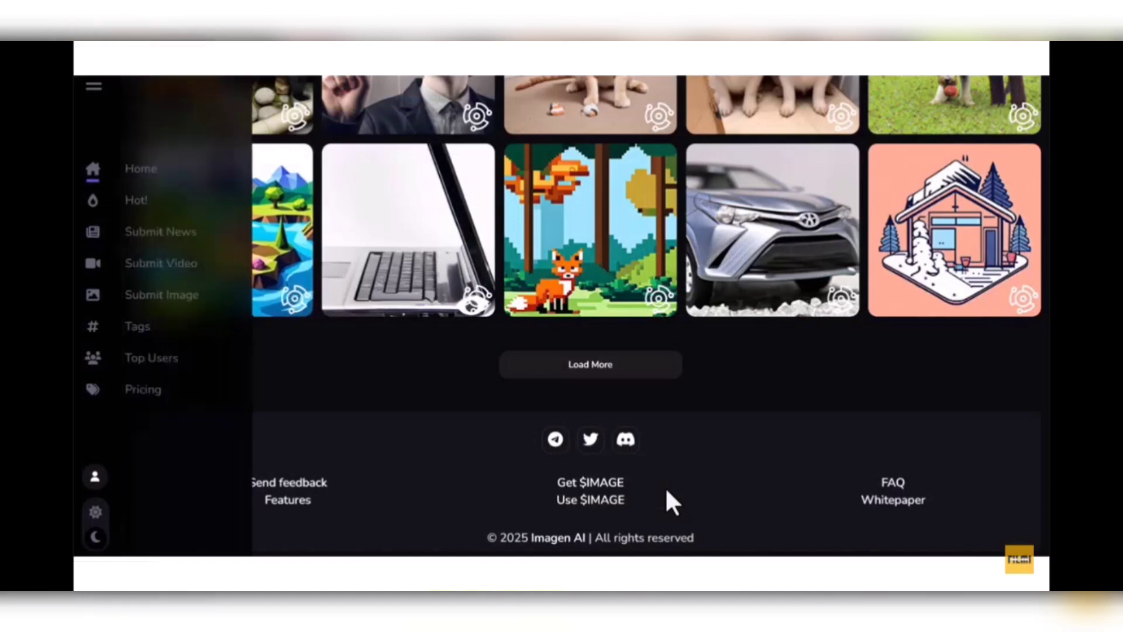
scroll(up, 3)
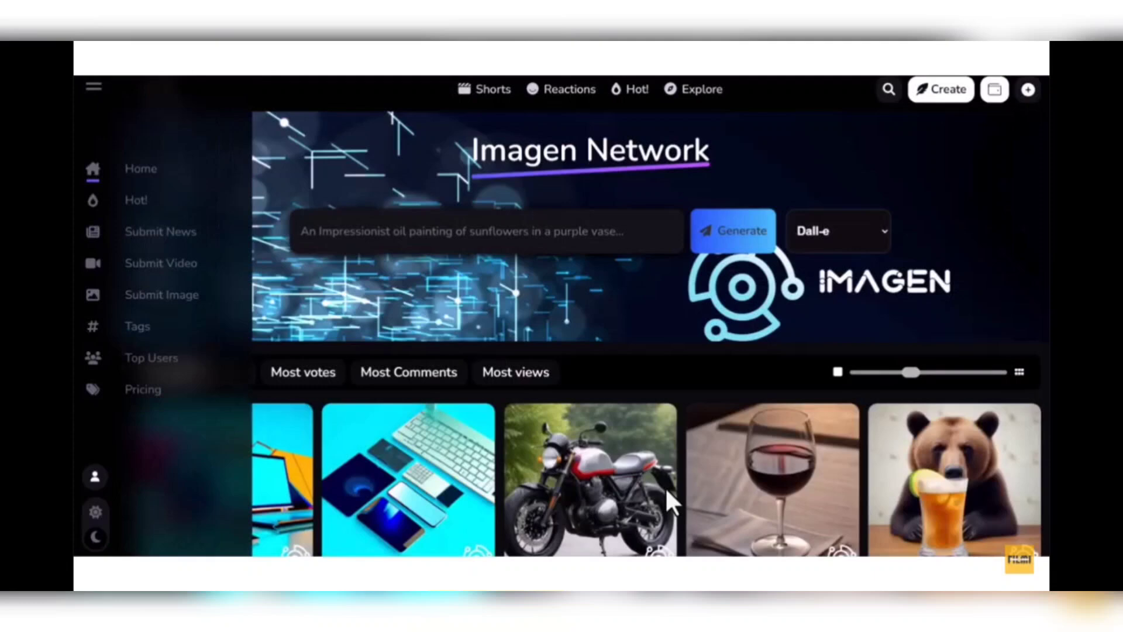